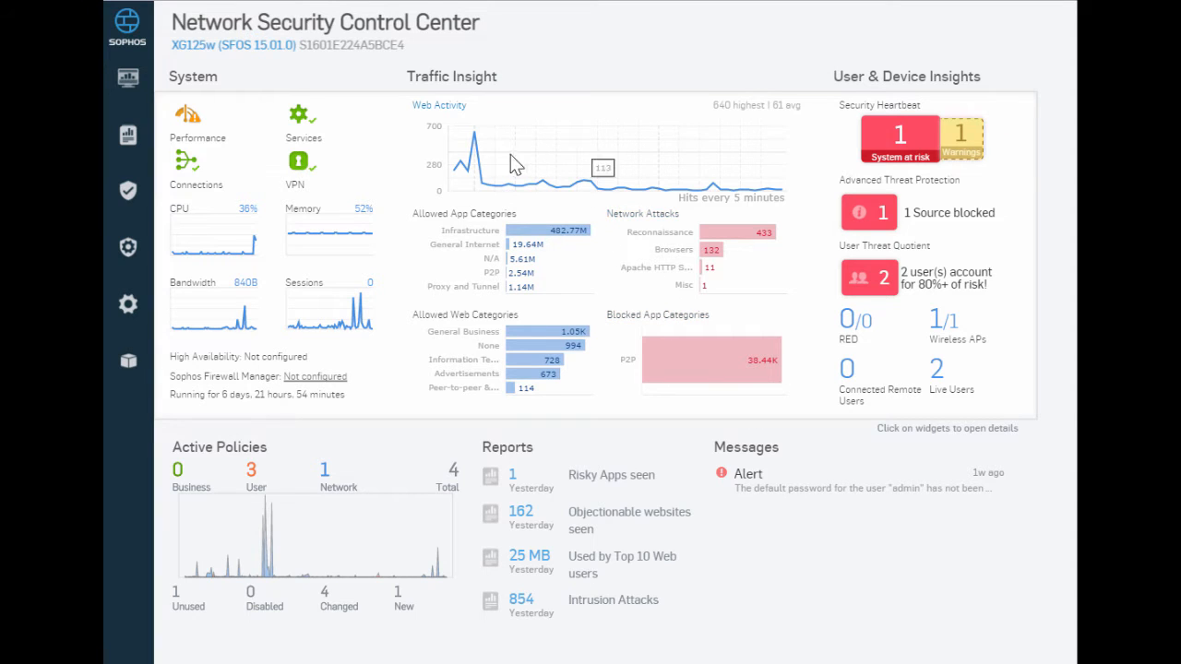
{"action": "mouse_move", "coordinate": [478, 150]}
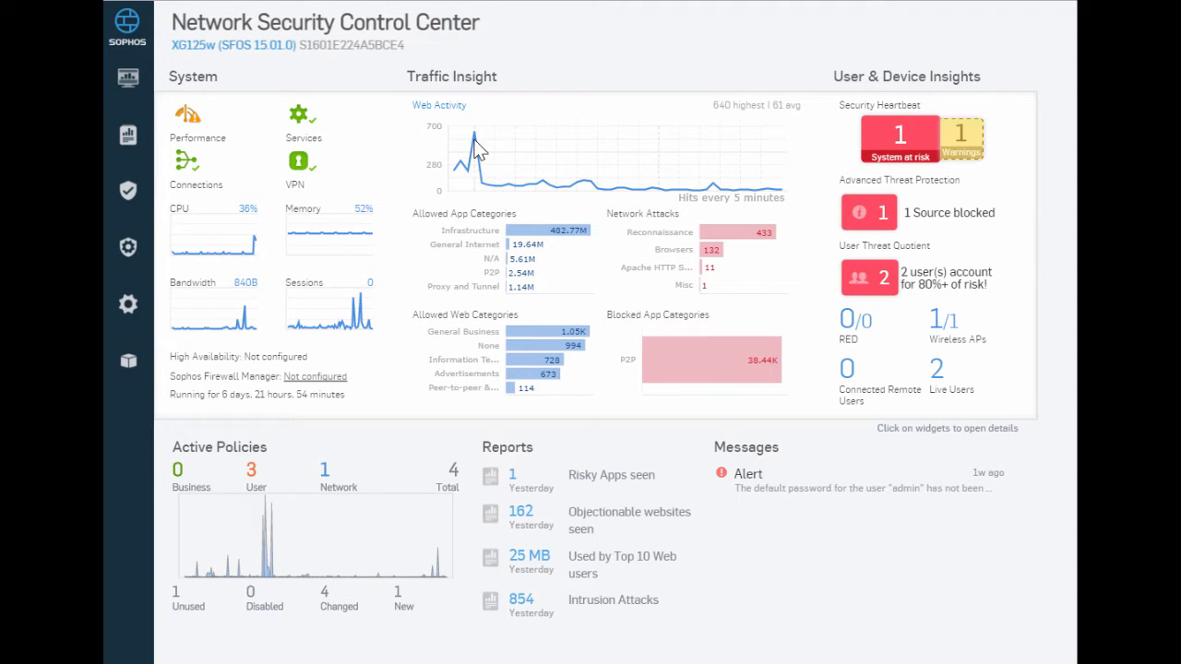
{"action": "mouse_move", "coordinate": [531, 231]}
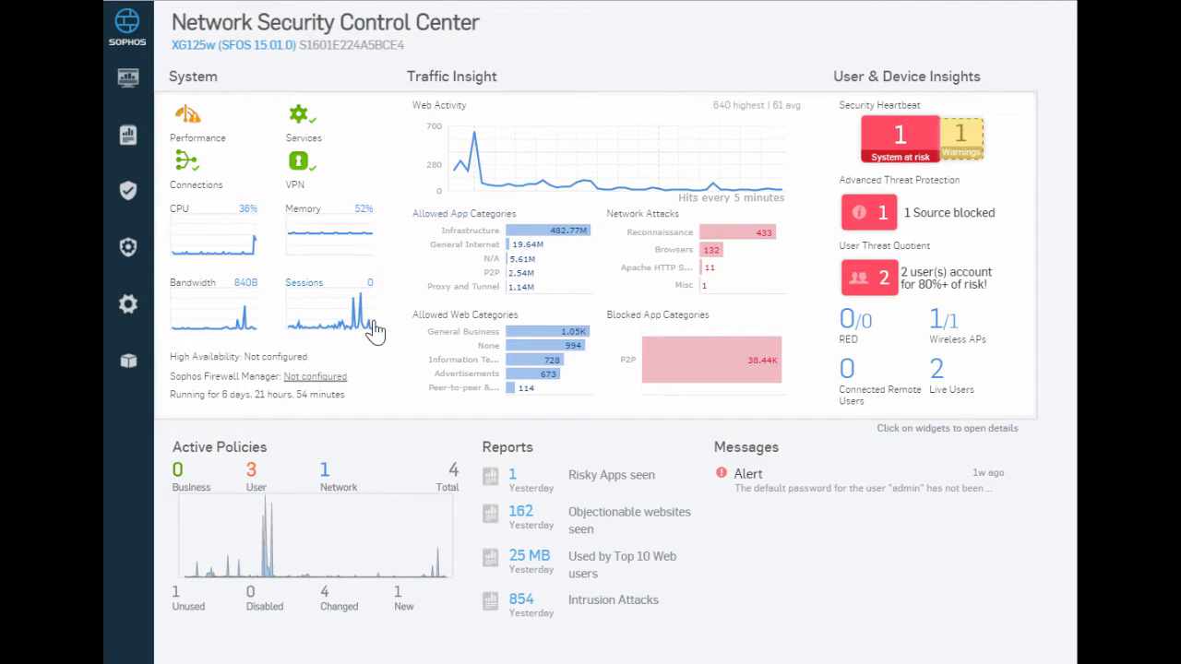
{"action": "mouse_move", "coordinate": [369, 311]}
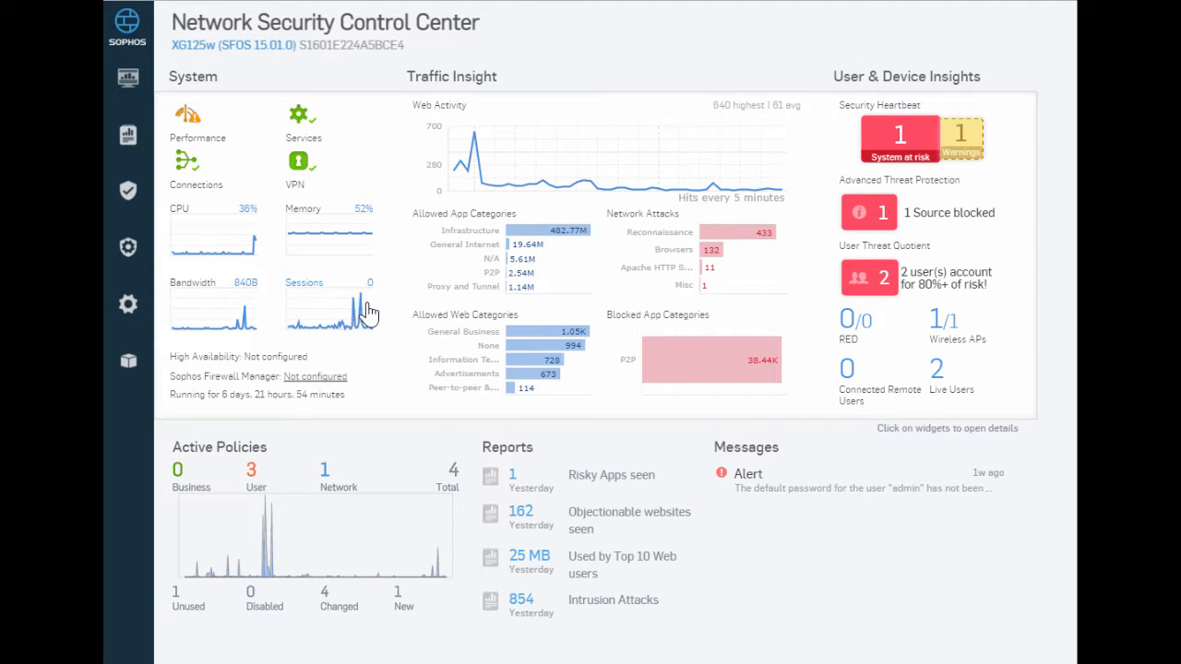
{"action": "mouse_move", "coordinate": [349, 362]}
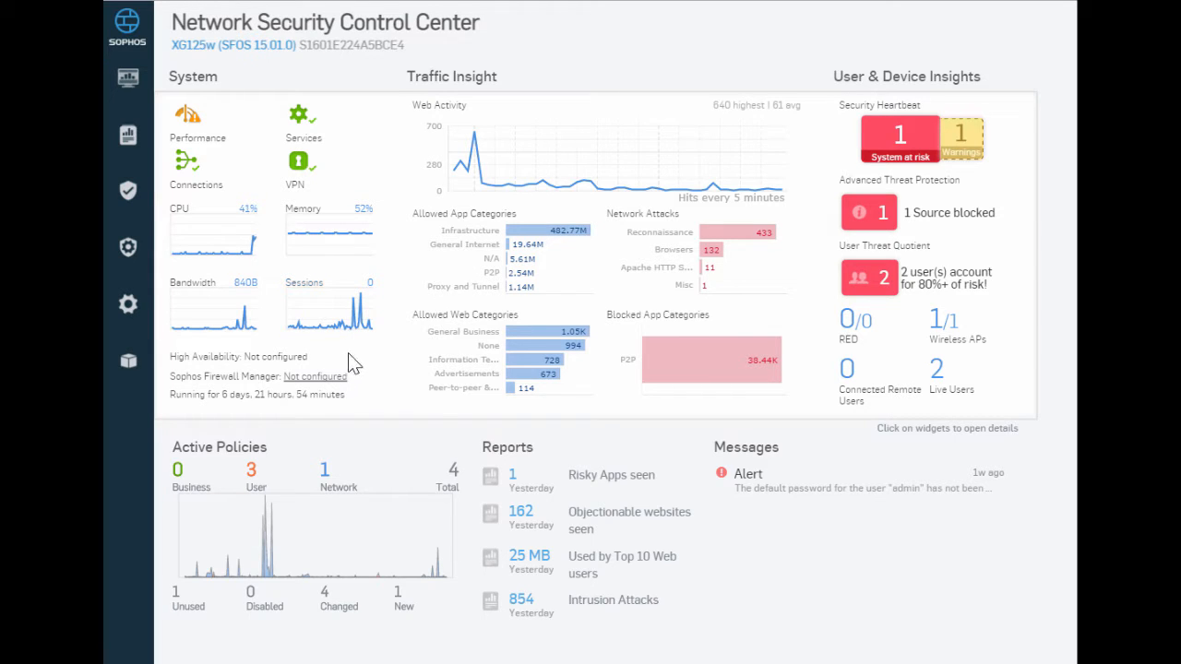
{"action": "mouse_move", "coordinate": [263, 521]}
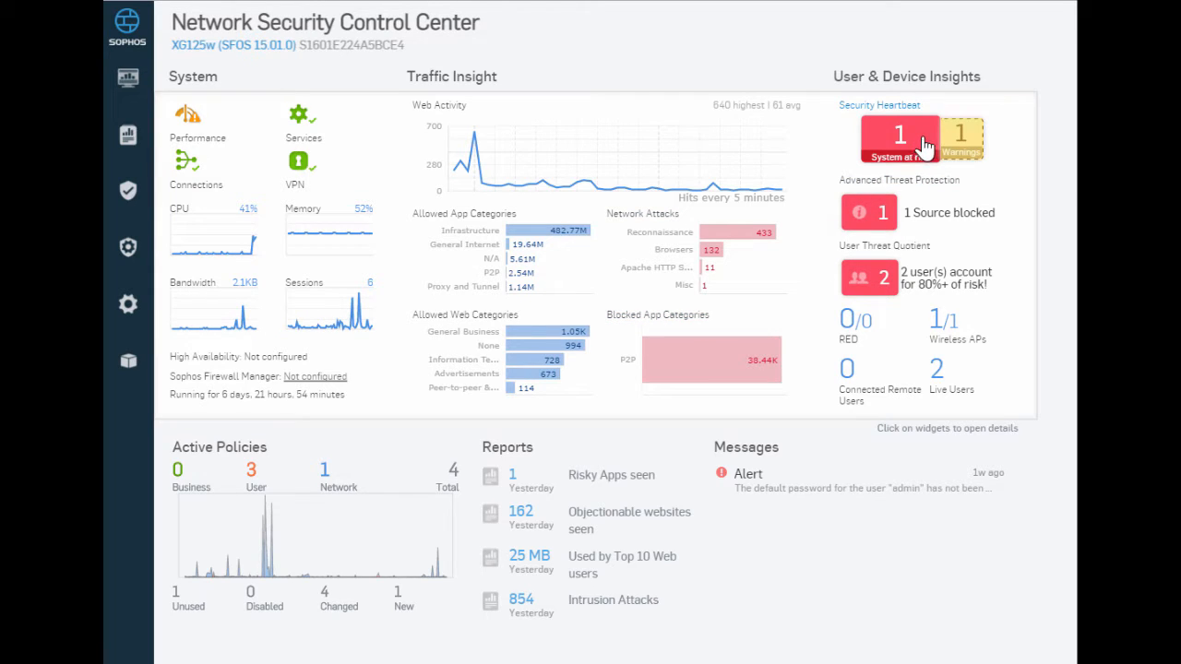
{"action": "mouse_move", "coordinate": [926, 148]}
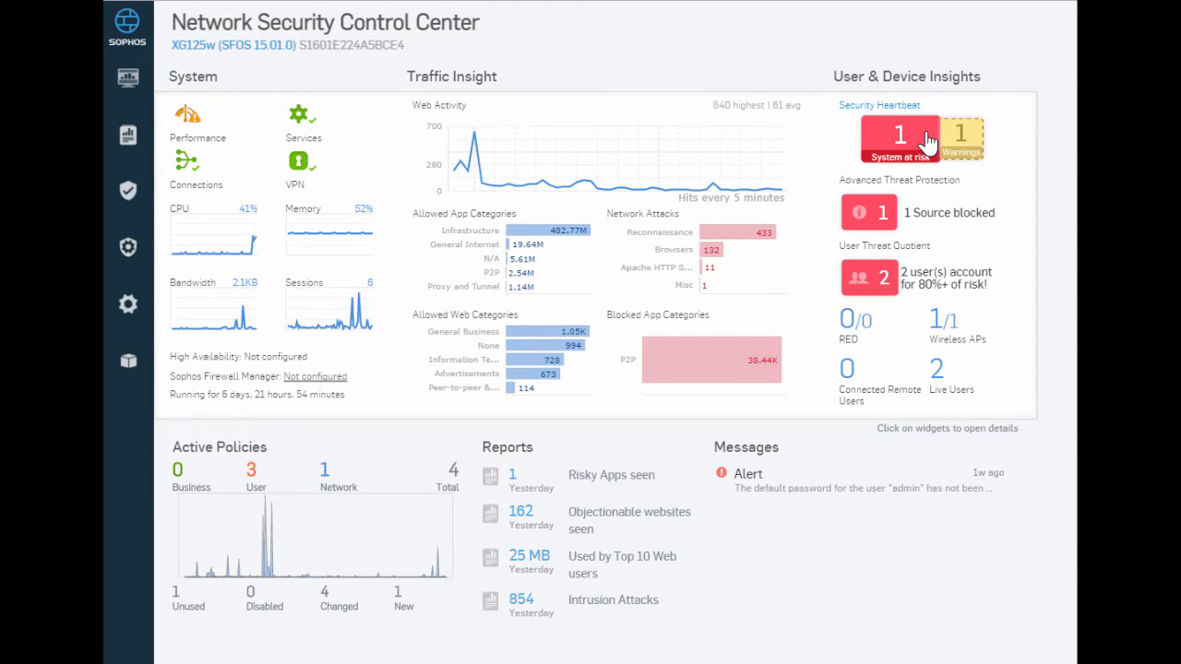
View Security Heartbeat details, then ATP details listing JOE-COMPUTER's blocked C2/Generic-A threat
{"action": "left_click", "coordinate": [898, 136]}
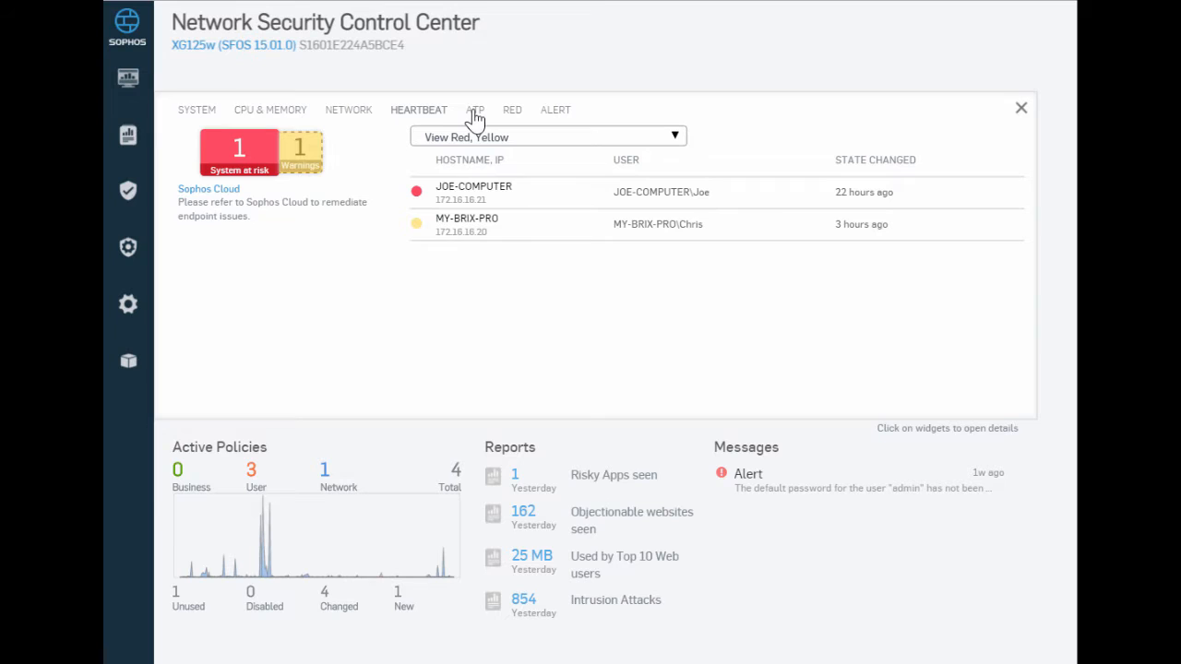
{"action": "mouse_move", "coordinate": [478, 118]}
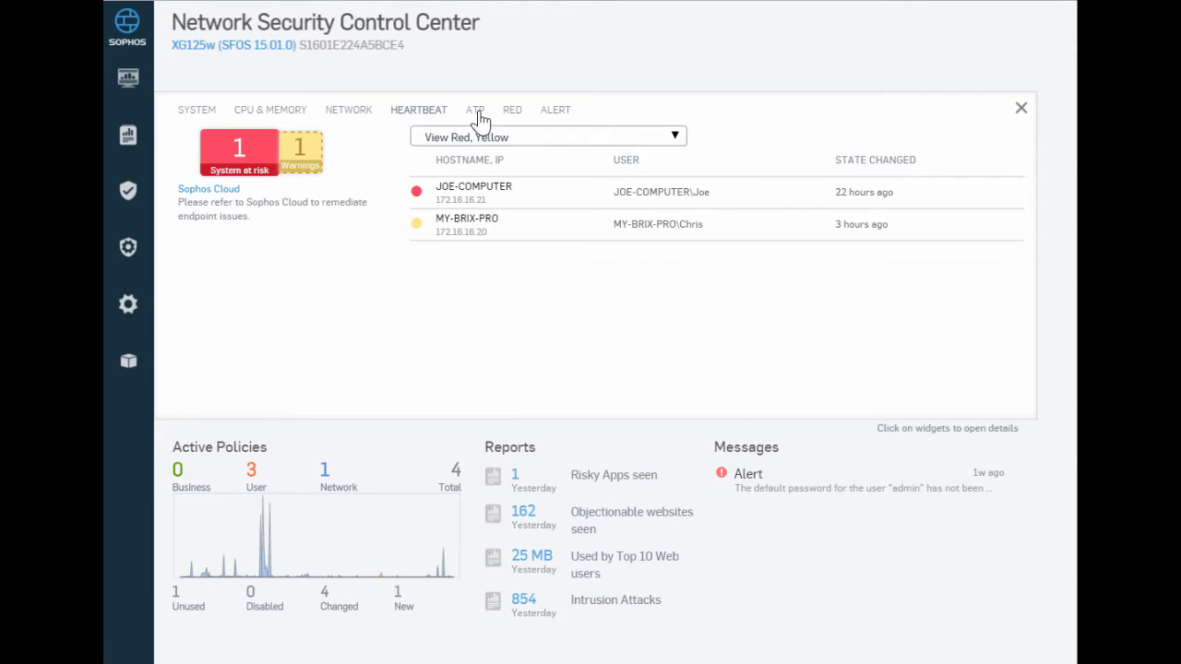
{"action": "left_click", "coordinate": [475, 110]}
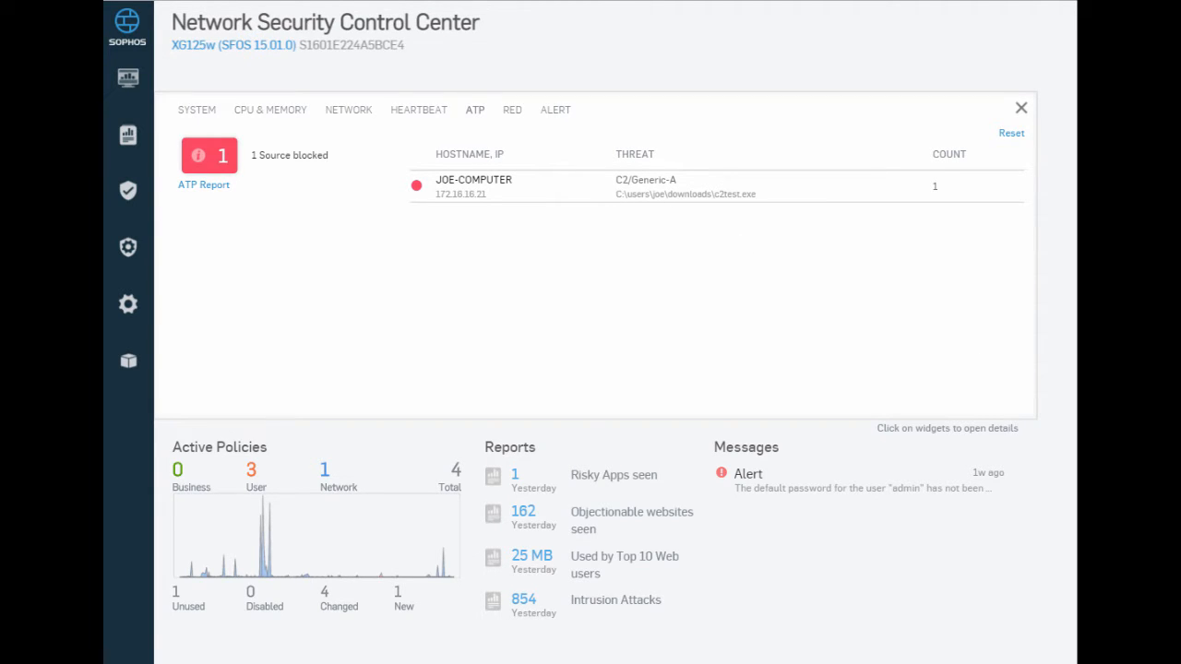
{"action": "left_click", "coordinate": [1020, 108]}
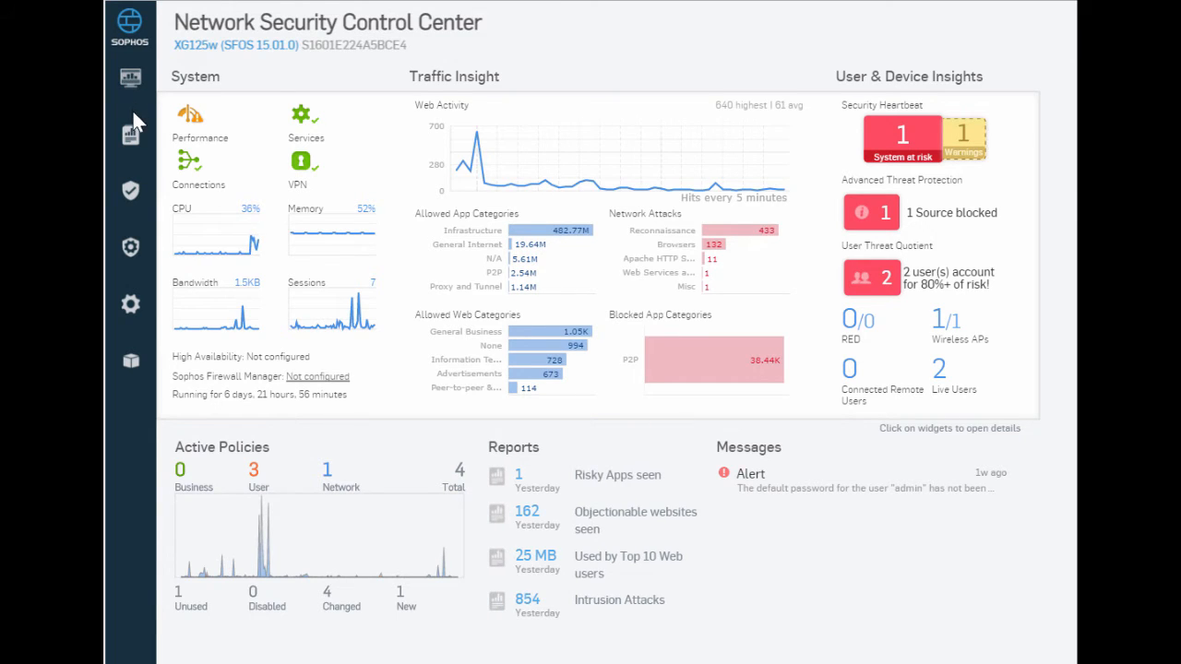
{"action": "mouse_move", "coordinate": [130, 134]}
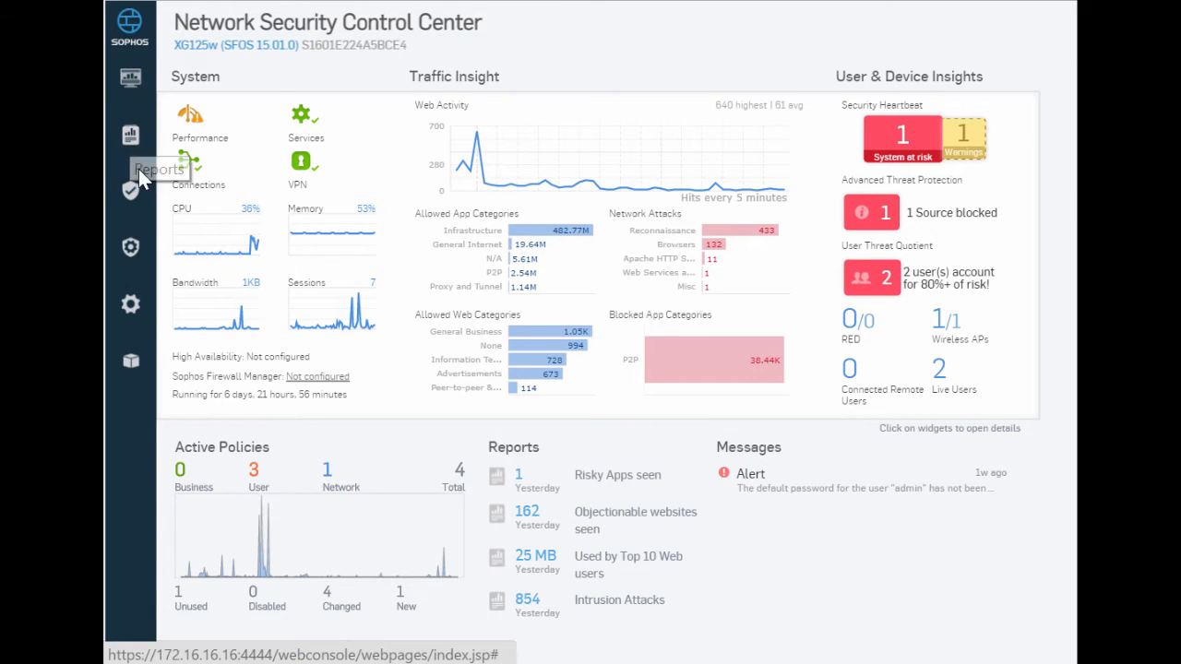
{"action": "mouse_move", "coordinate": [130, 191]}
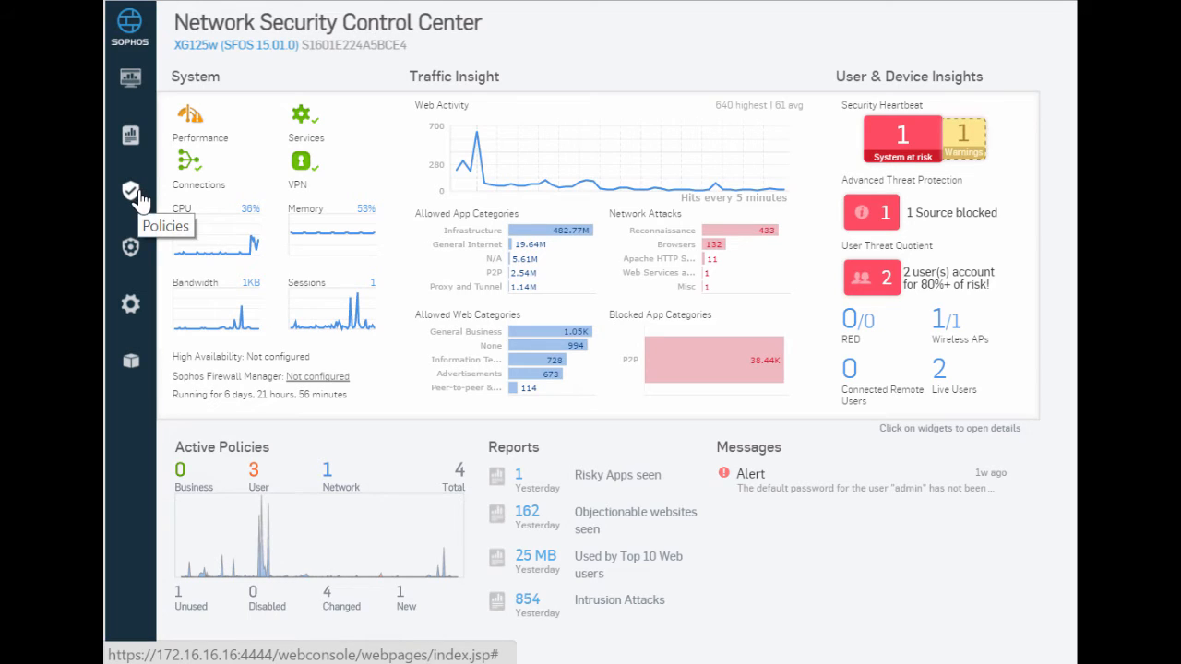
{"action": "mouse_move", "coordinate": [130, 249]}
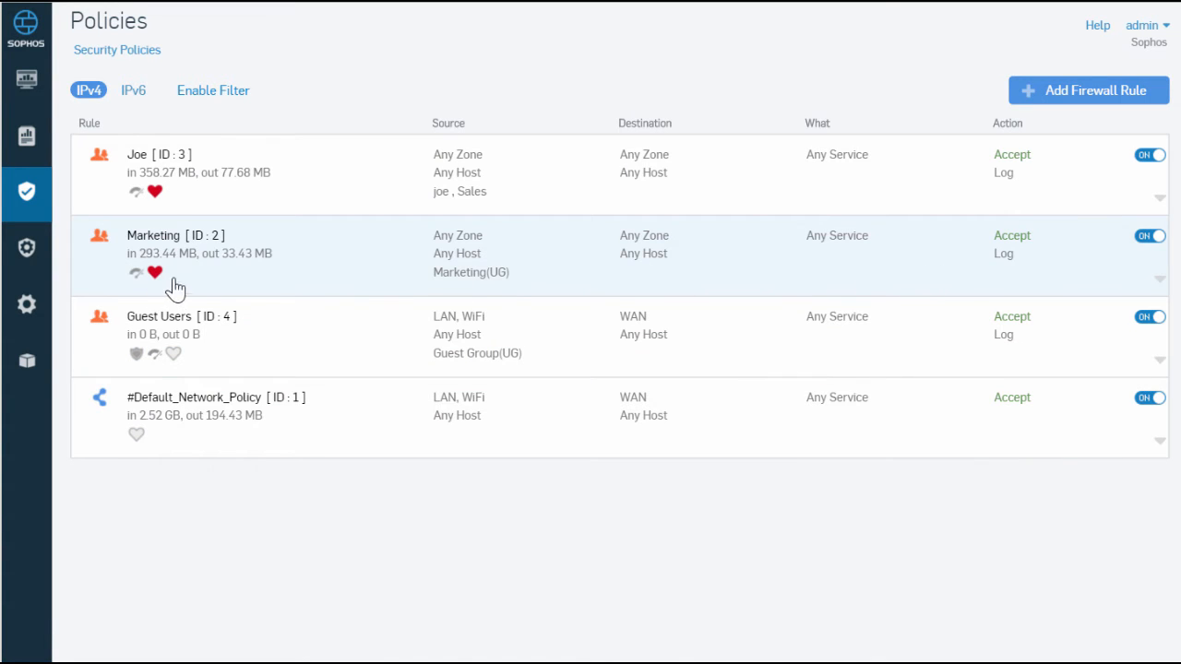
{"action": "mouse_move", "coordinate": [1172, 297]}
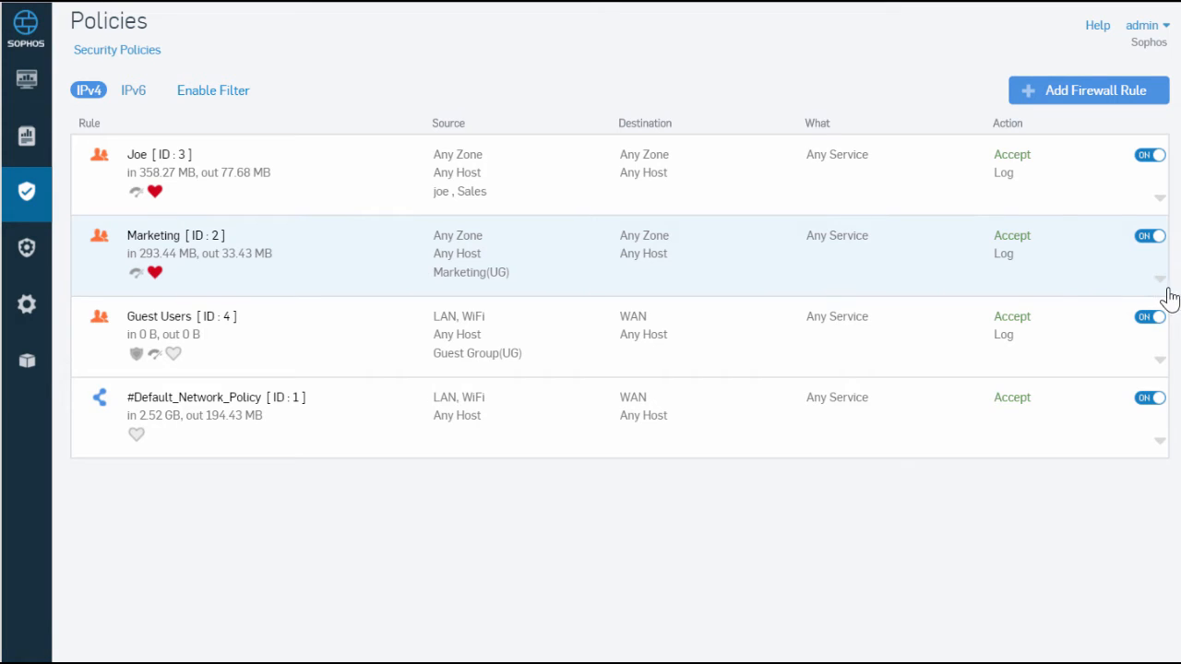
{"action": "left_click", "coordinate": [1160, 279]}
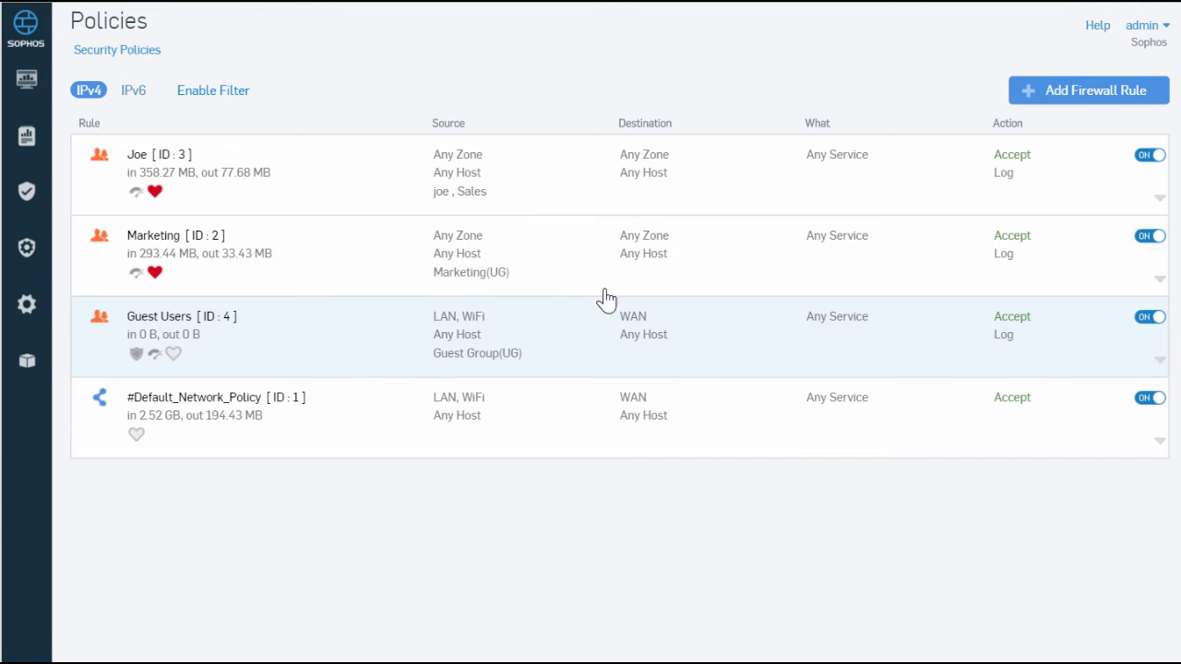
{"action": "mouse_move", "coordinate": [1161, 288]}
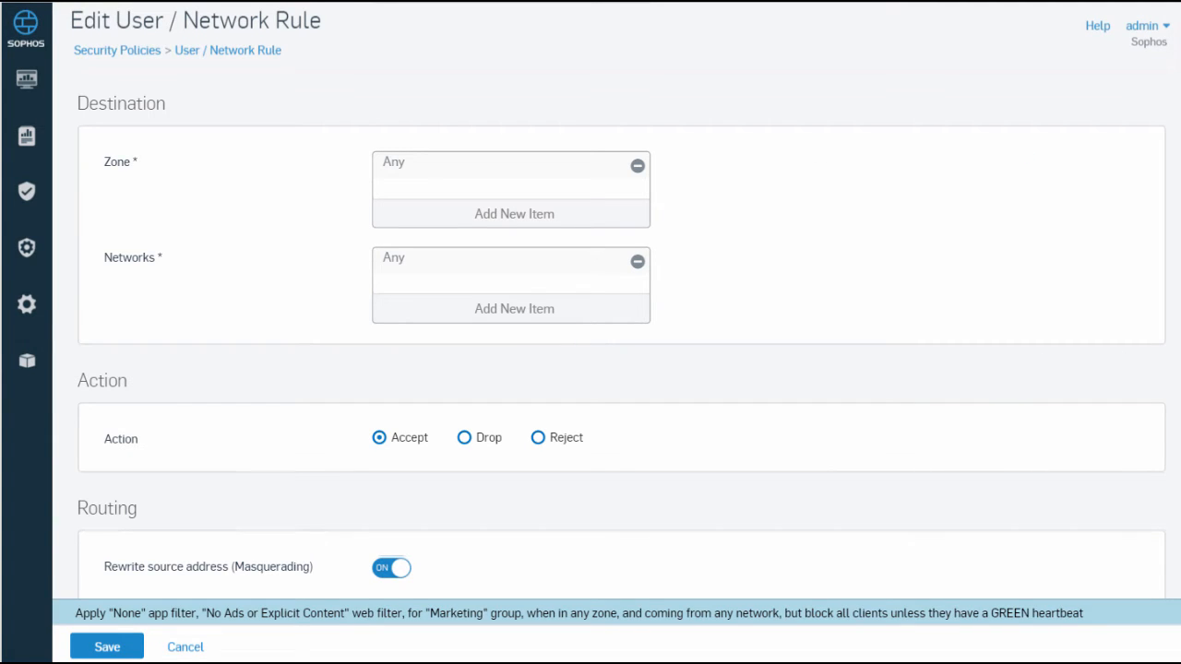
Scroll the Marketing rule's edit page down to its required GREEN Security Heartbeat setting
{"action": "scroll", "scroll_direction": "down", "scroll_amount": 3}
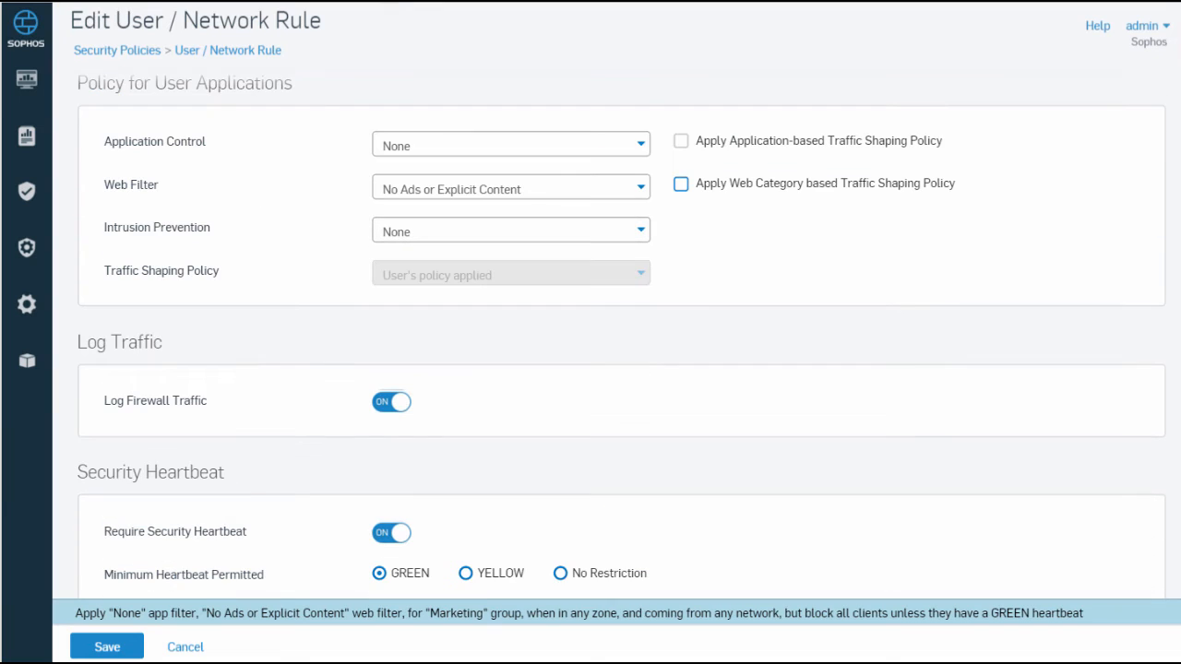
{"action": "scroll", "scroll_direction": "down", "scroll_amount": 3}
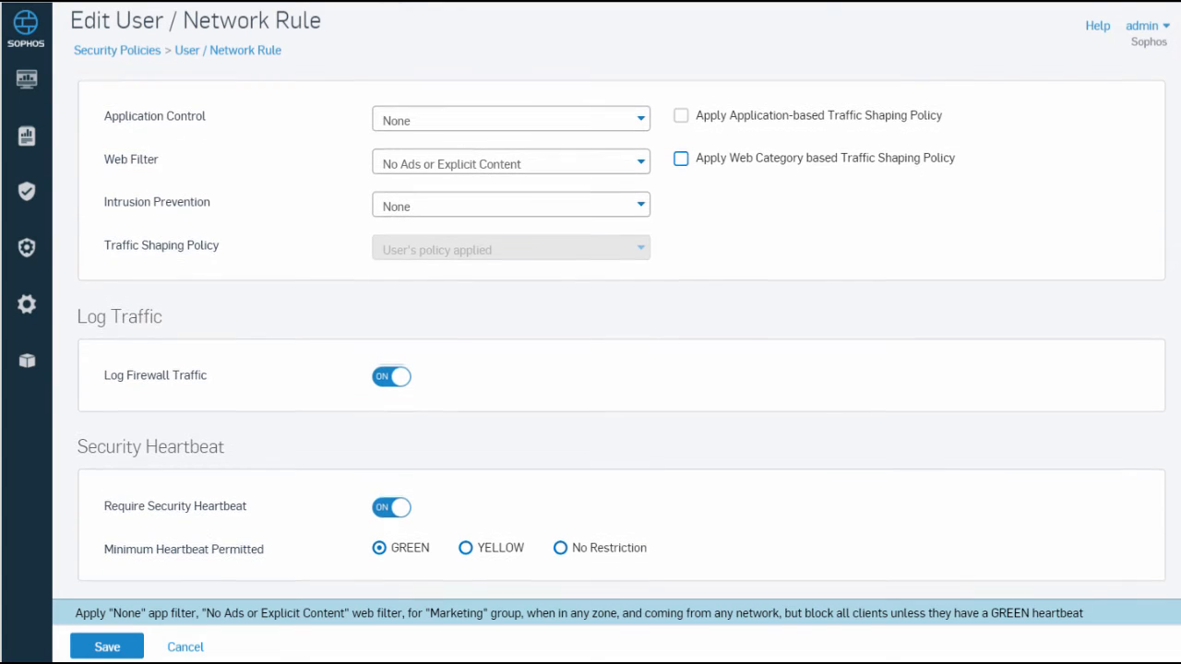
{"action": "mouse_move", "coordinate": [1115, 553]}
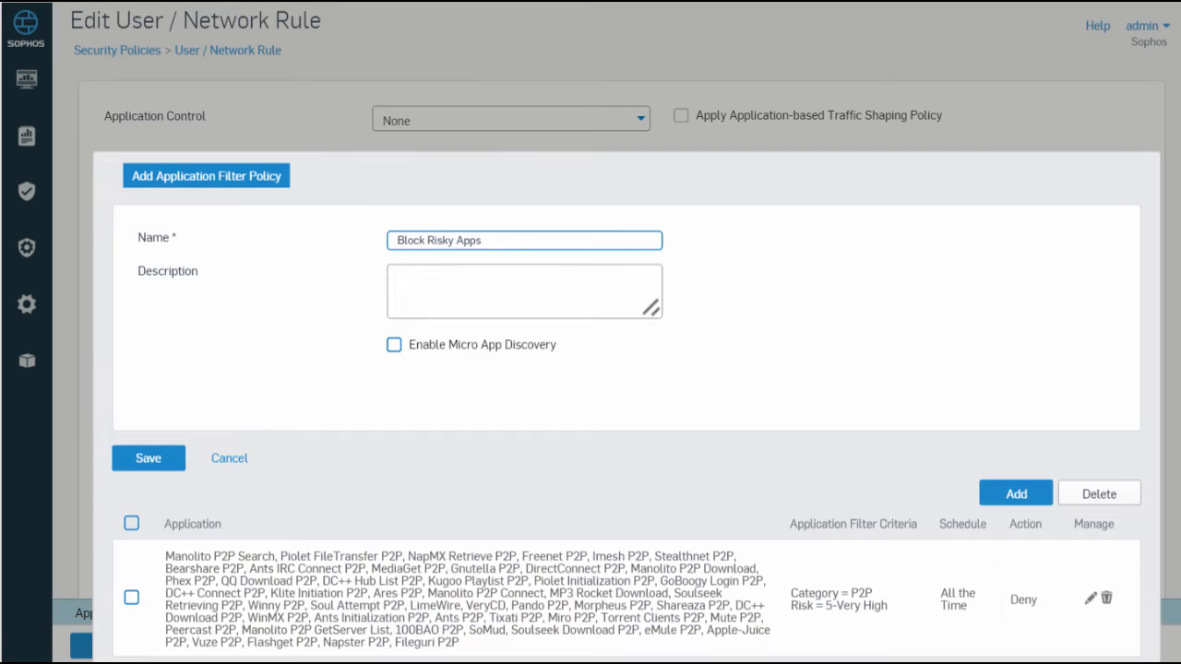
{"action": "scroll", "scroll_direction": "down", "scroll_amount": 3}
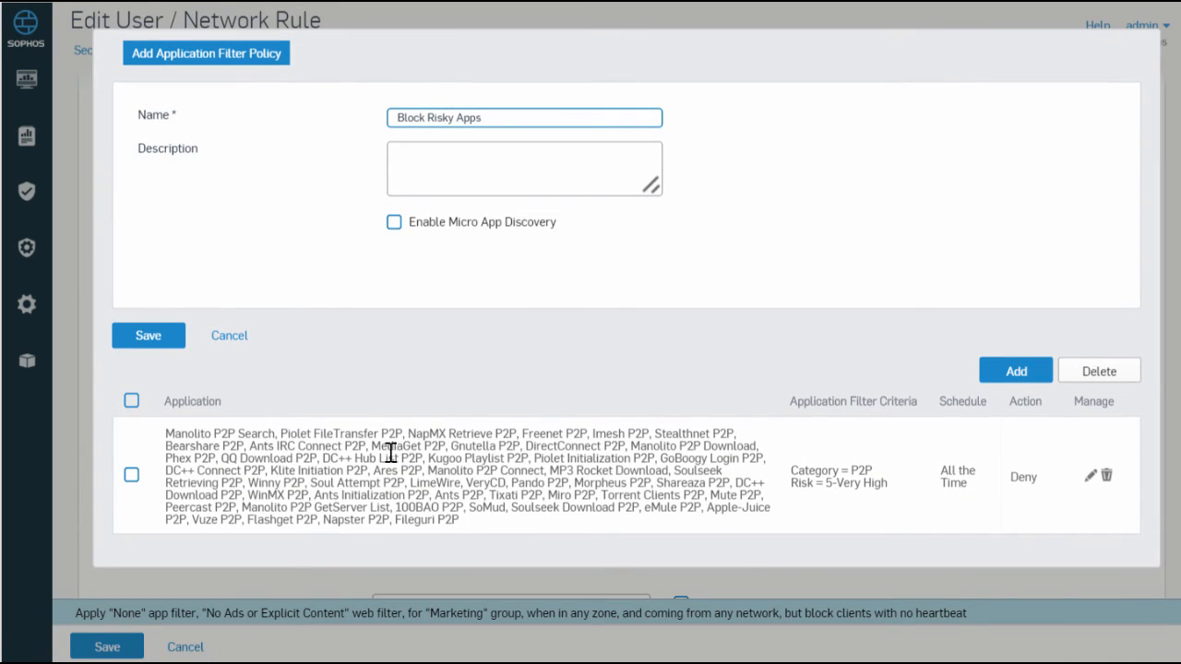
{"action": "left_click_drag", "start_coordinate": [424, 458], "coordinate": [741, 459]}
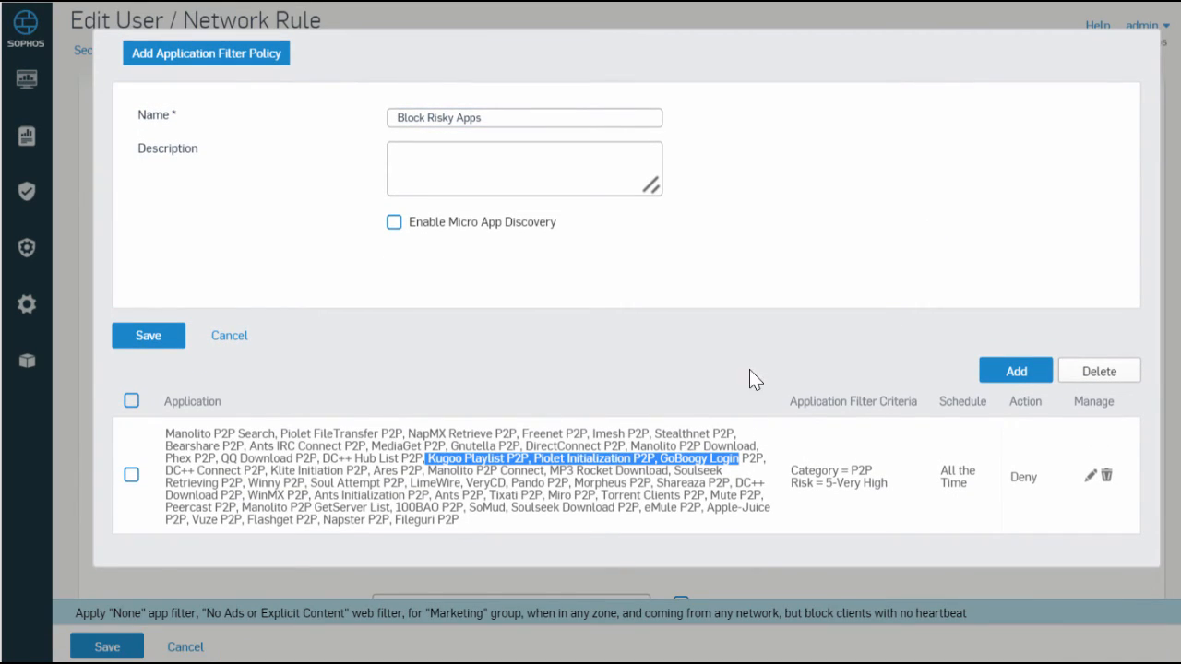
{"action": "mouse_move", "coordinate": [912, 414]}
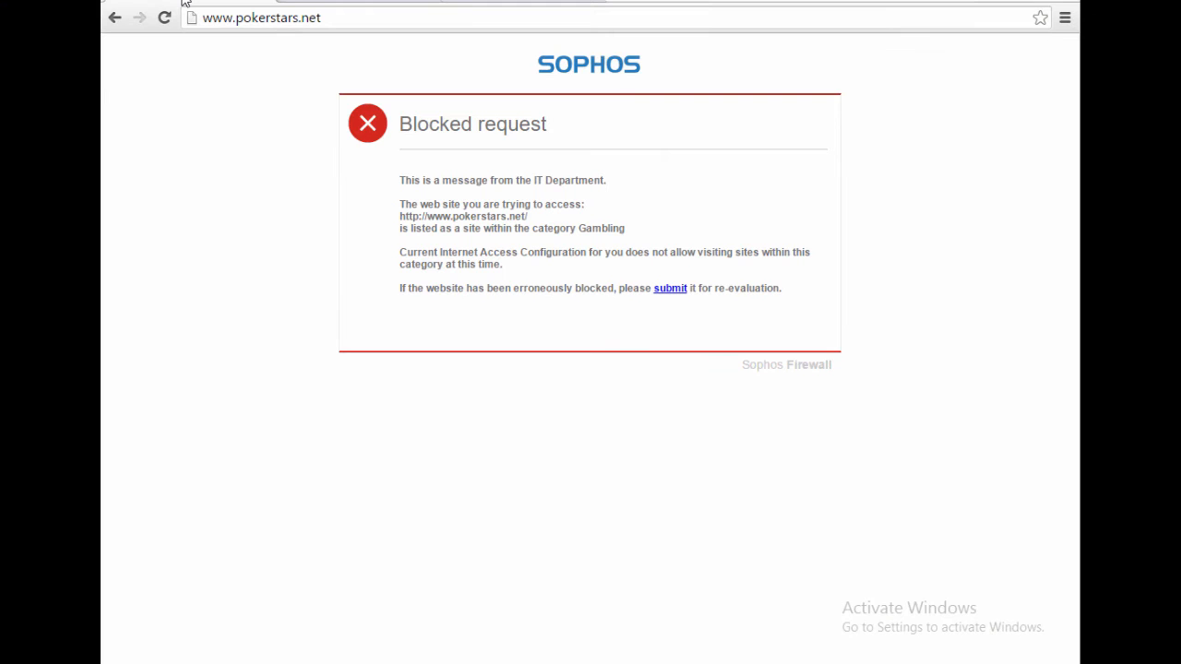
{"action": "mouse_move", "coordinate": [475, 74]}
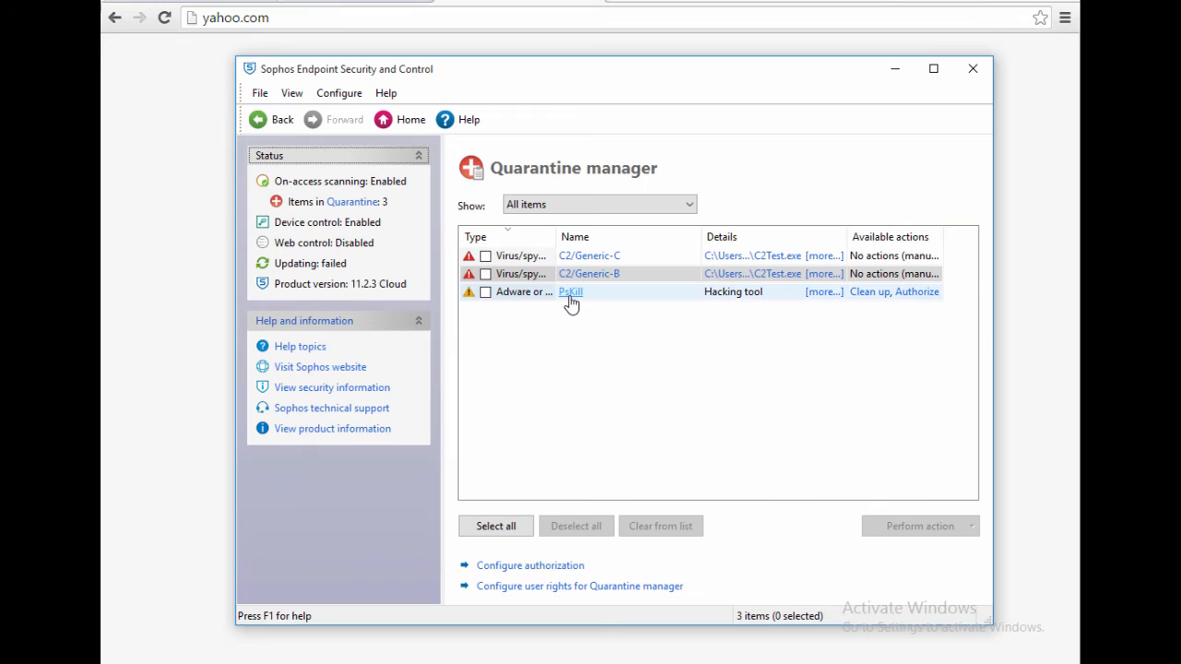
{"action": "mouse_move", "coordinate": [574, 305]}
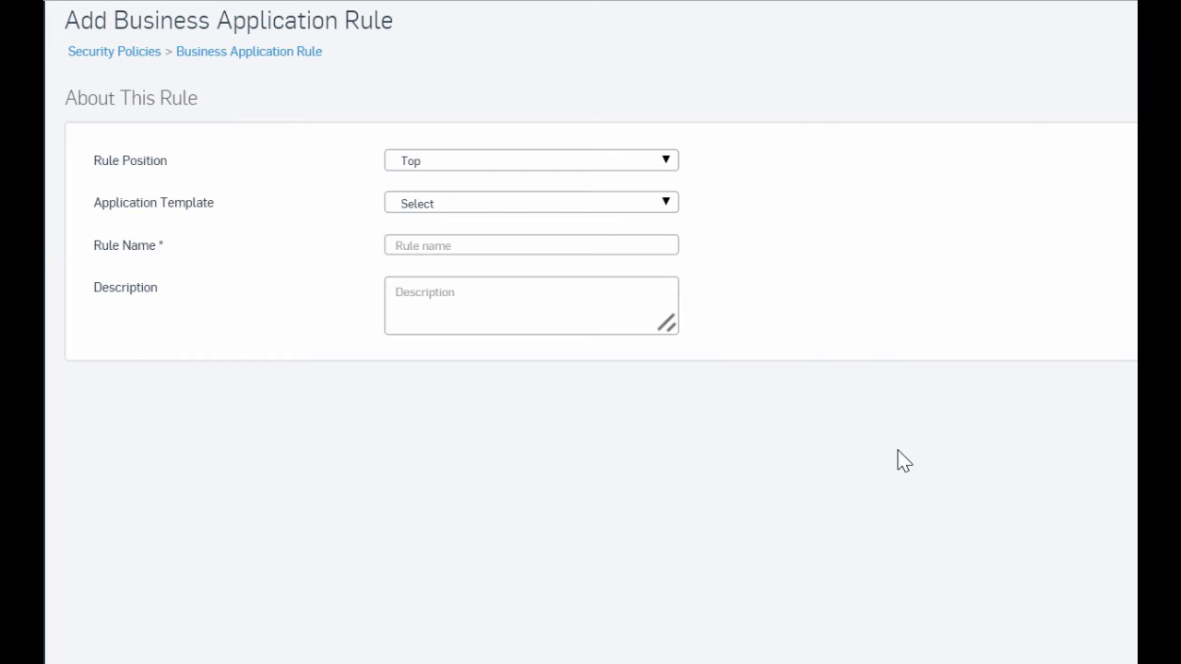
{"action": "mouse_move", "coordinate": [670, 210]}
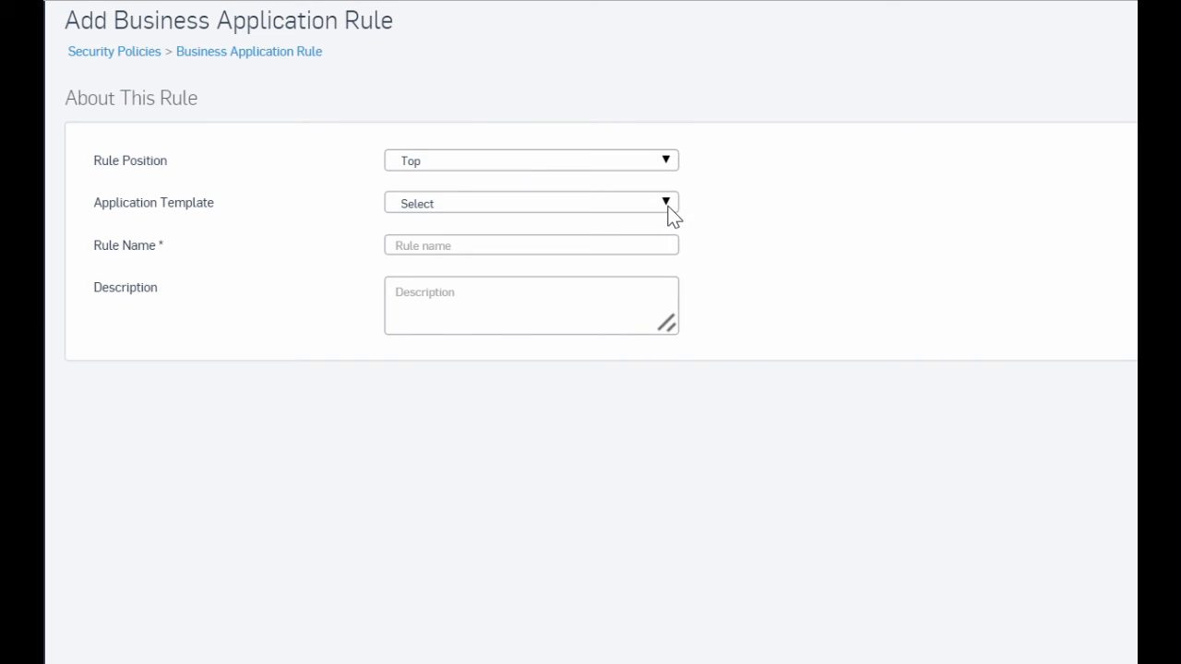
Base the new business application rule on the Exchange Outlook Anywhere template
{"action": "left_click", "coordinate": [530, 203]}
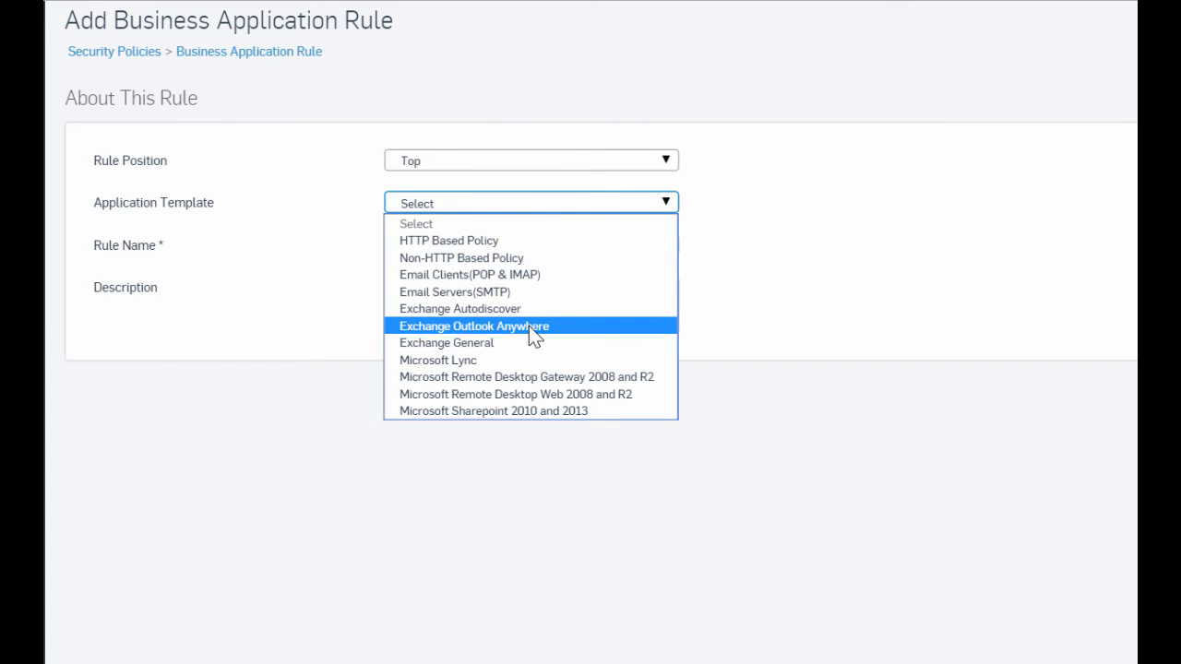
{"action": "left_click", "coordinate": [473, 326]}
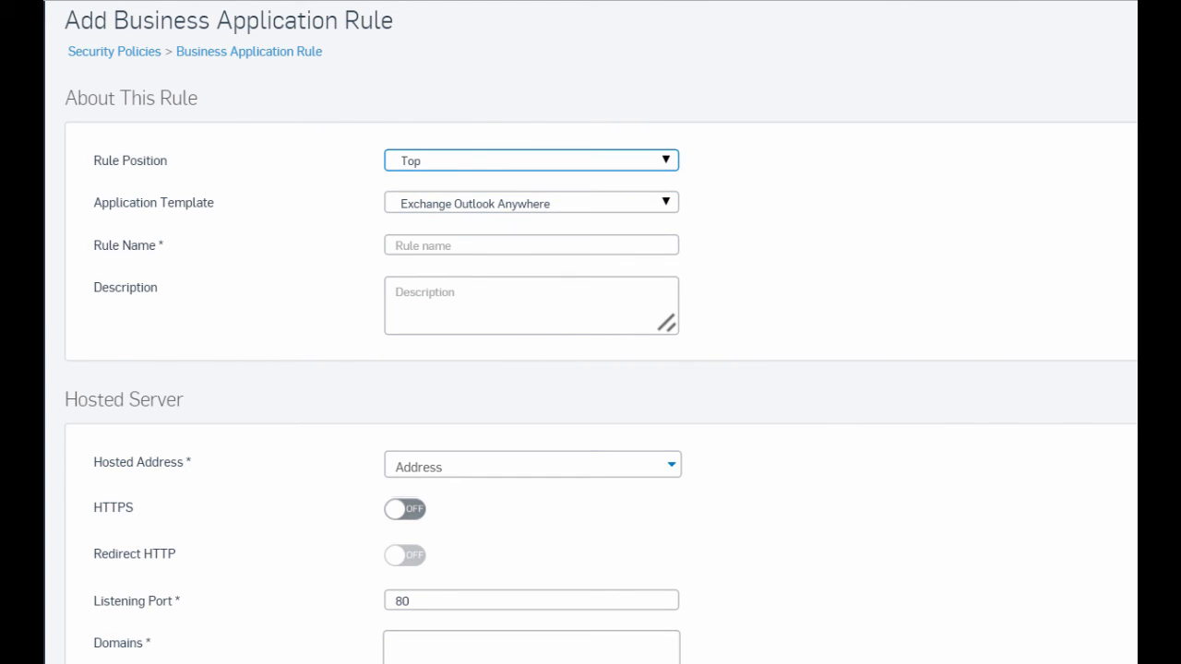
{"action": "scroll", "scroll_direction": "down", "scroll_amount": 3}
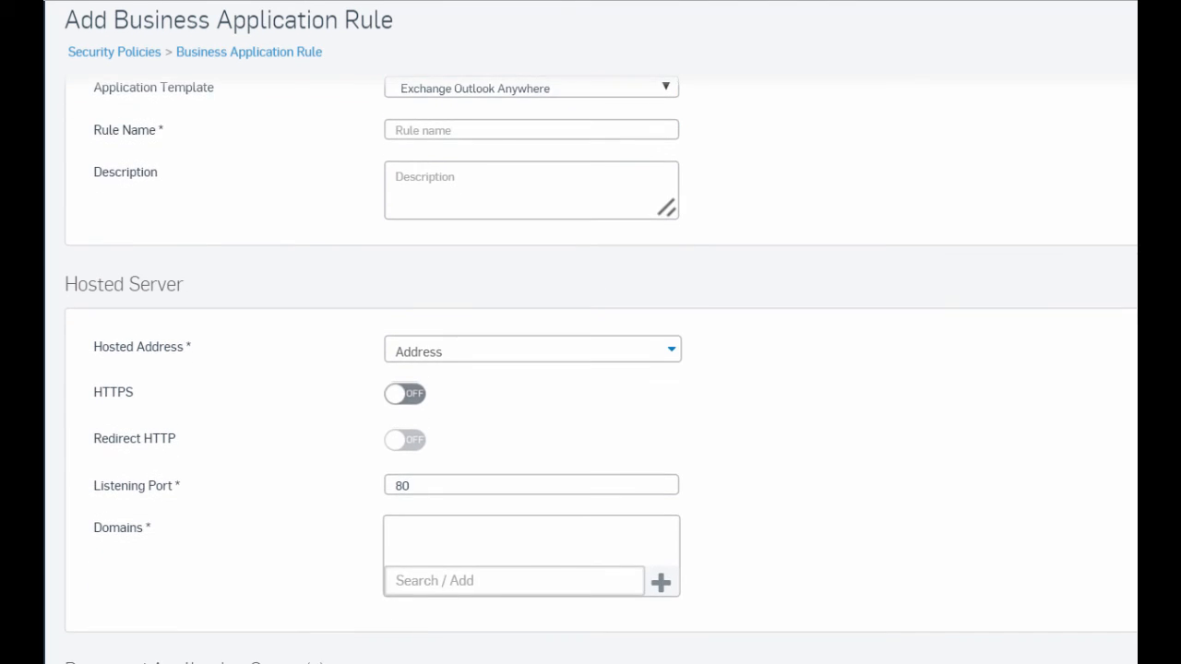
{"action": "scroll", "scroll_direction": "down", "scroll_amount": 3}
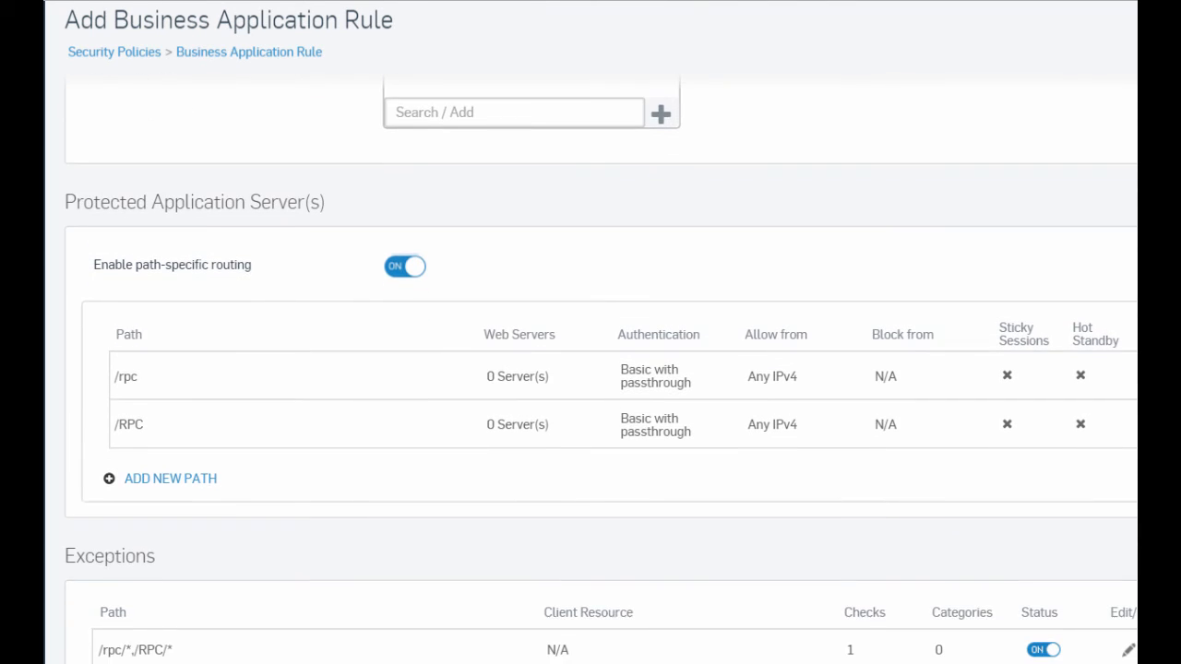
{"action": "scroll", "scroll_direction": "down", "scroll_amount": 3}
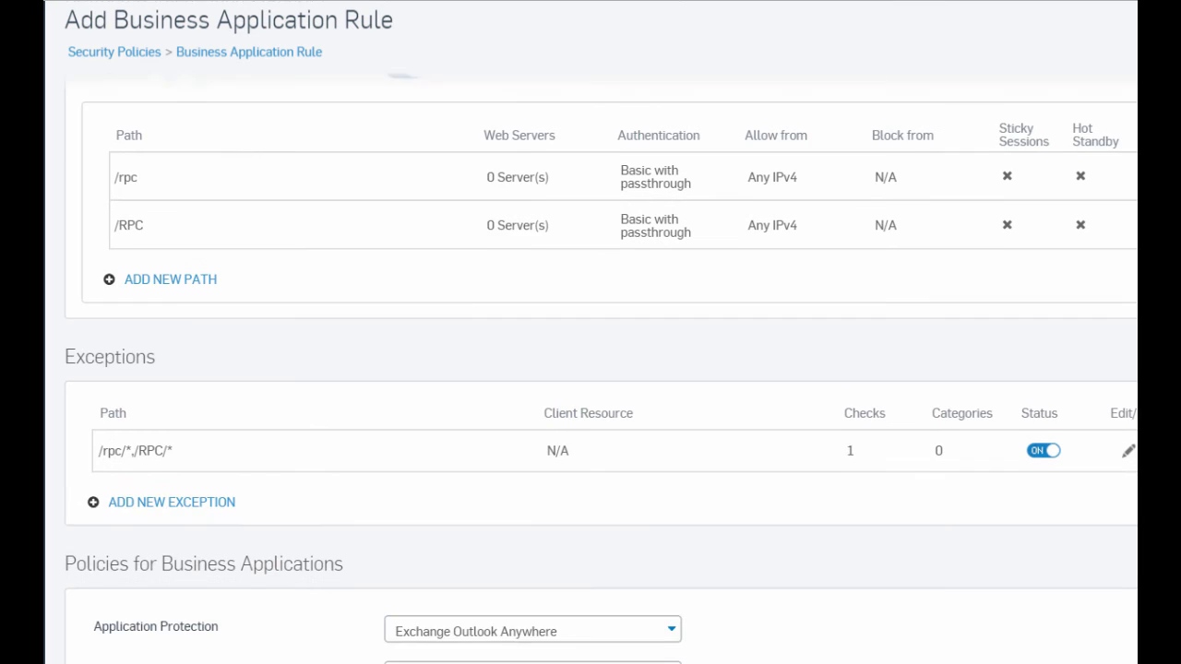
Review the rule's remaining sections and browse the available Intrusion Prevention policies
{"action": "scroll", "scroll_direction": "down", "scroll_amount": 3}
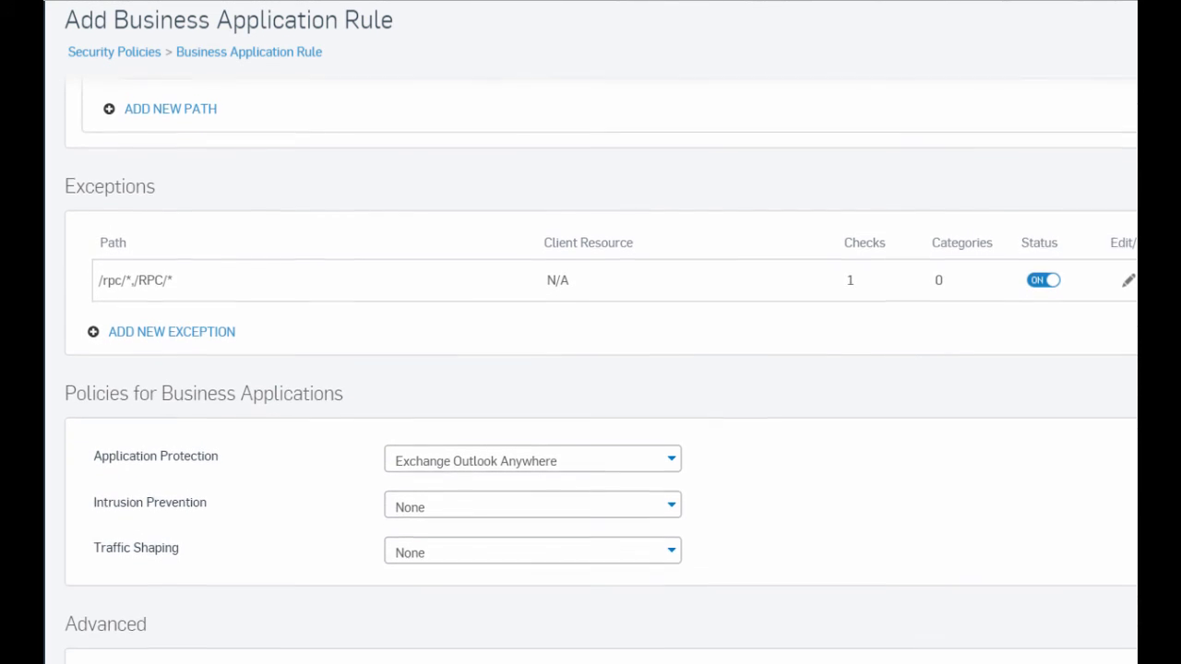
{"action": "scroll", "scroll_direction": "down", "scroll_amount": 3}
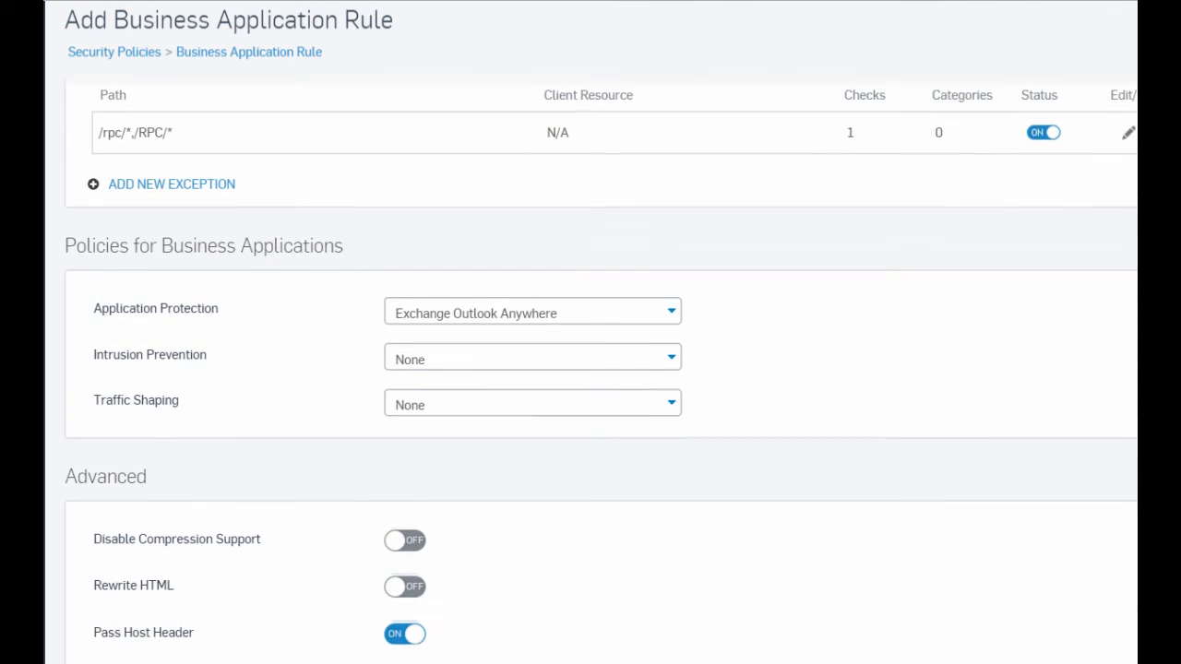
{"action": "scroll", "scroll_direction": "down", "scroll_amount": 3}
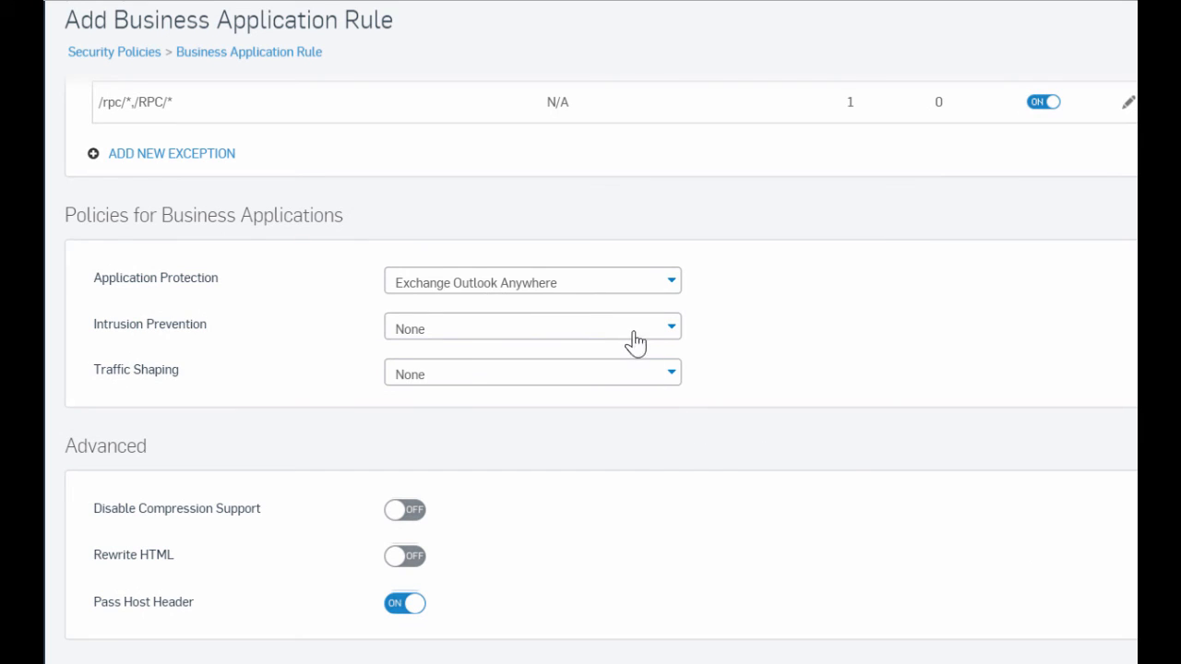
{"action": "left_click", "coordinate": [532, 328]}
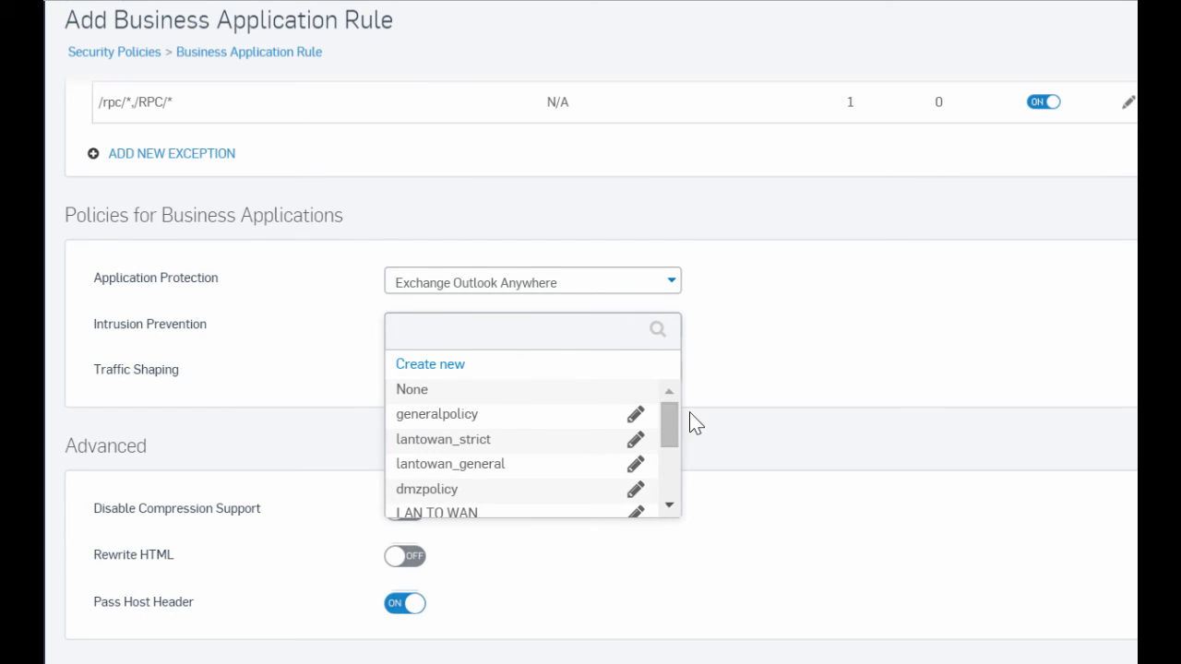
{"action": "scroll", "scroll_direction": "down", "scroll_amount": 3}
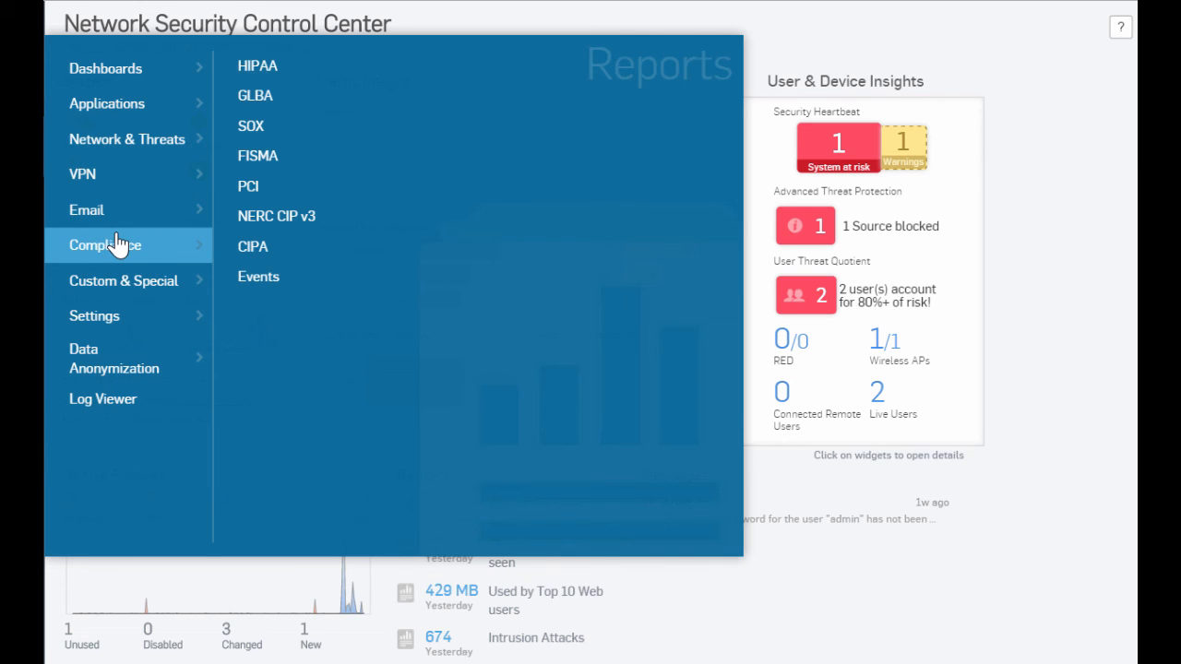
Display the UTQ dashboard charting high-risk users such as Aaron 17.26 and Alex 12.30
{"action": "left_click", "coordinate": [804, 295]}
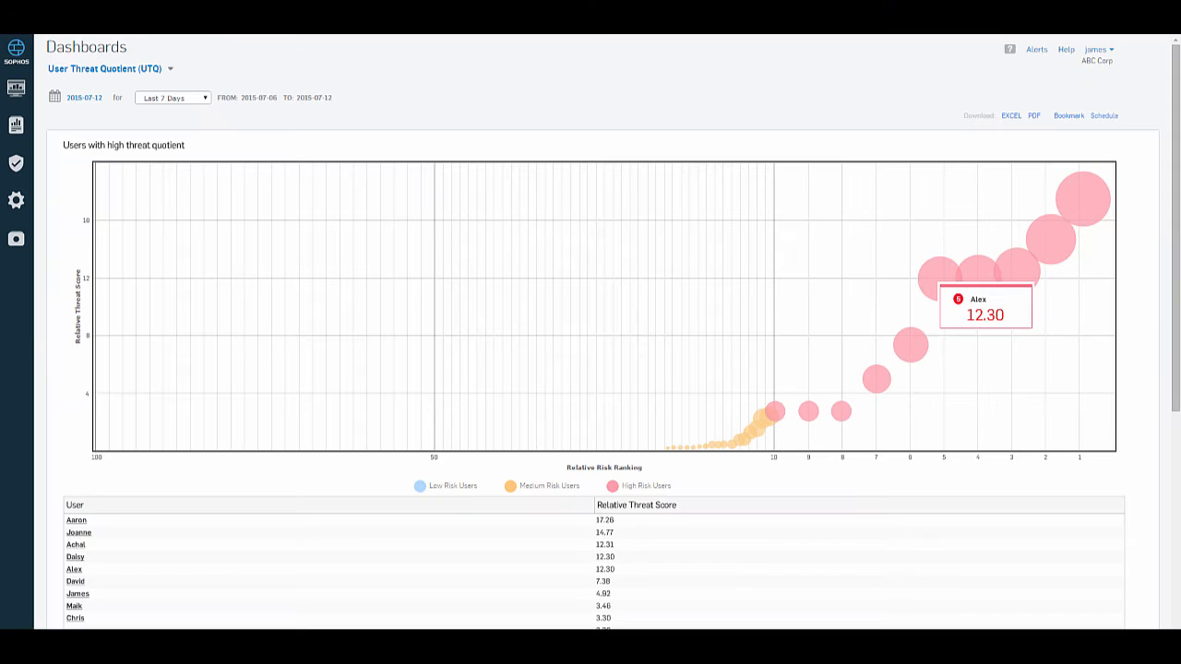